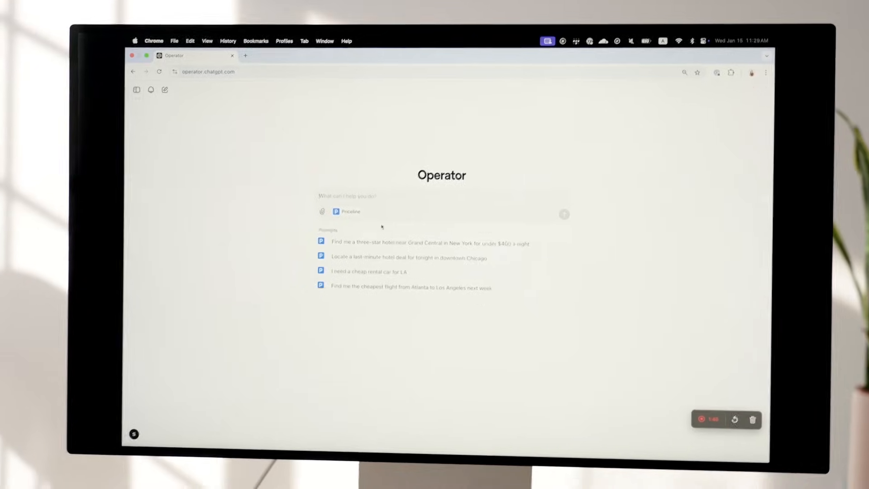
Enter the request for a table for two at Beretta tonight at 7pm
{"action": "type", "text": "Find me a hotel"}
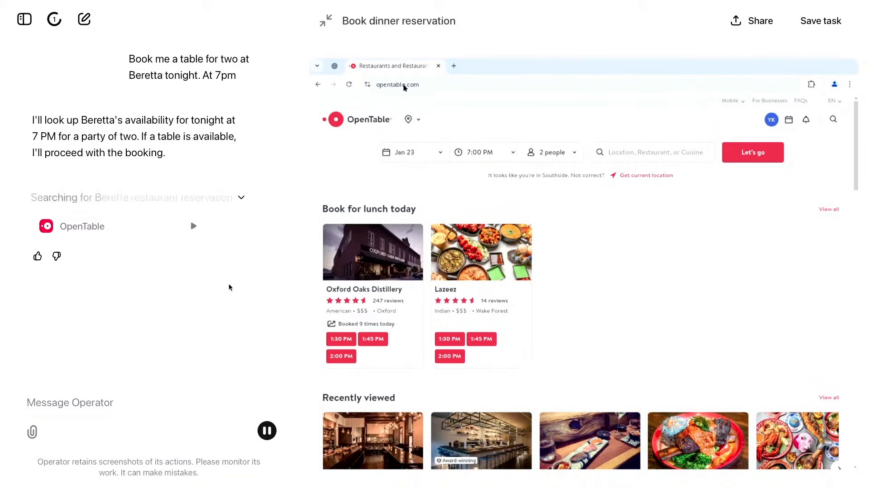
Follow the agent's live OpenTable session as it searches Beretta, San Francisco, 7:00 PM, two people
{"action": "left_click", "coordinate": [651, 152]}
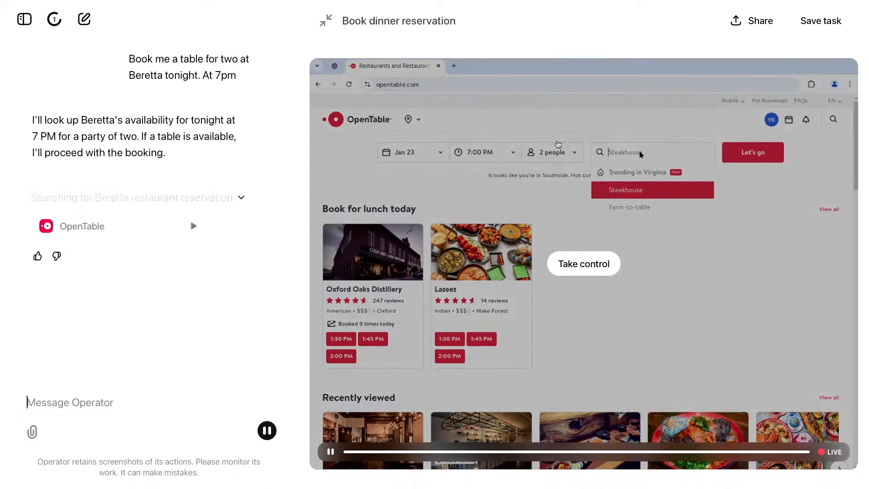
{"action": "type", "text": "Beretta"}
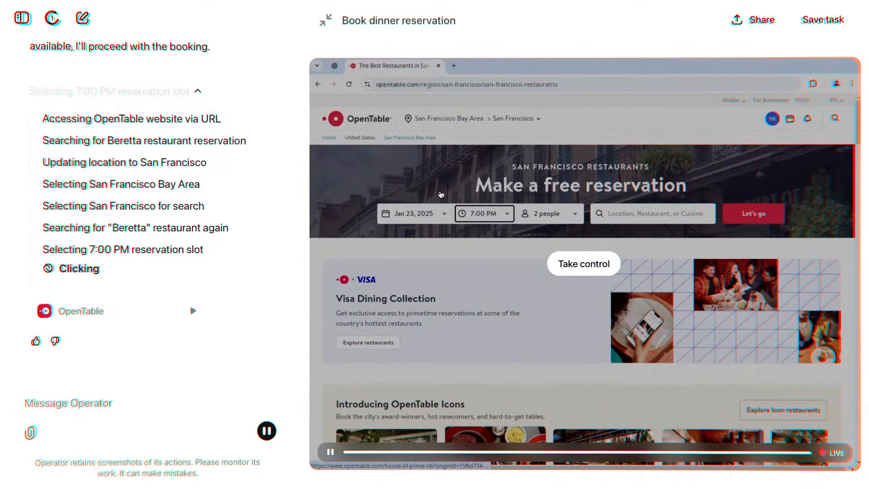
{"action": "type", "text": "Indian"}
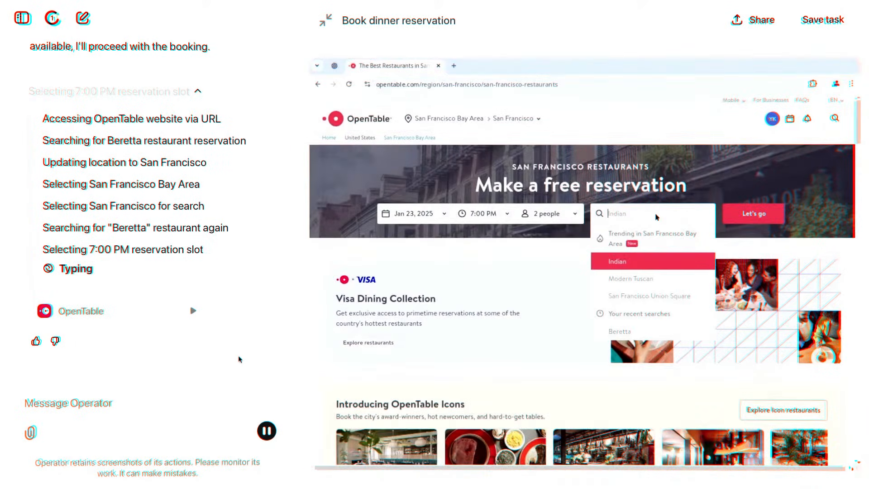
{"action": "type", "text": "Beretta"}
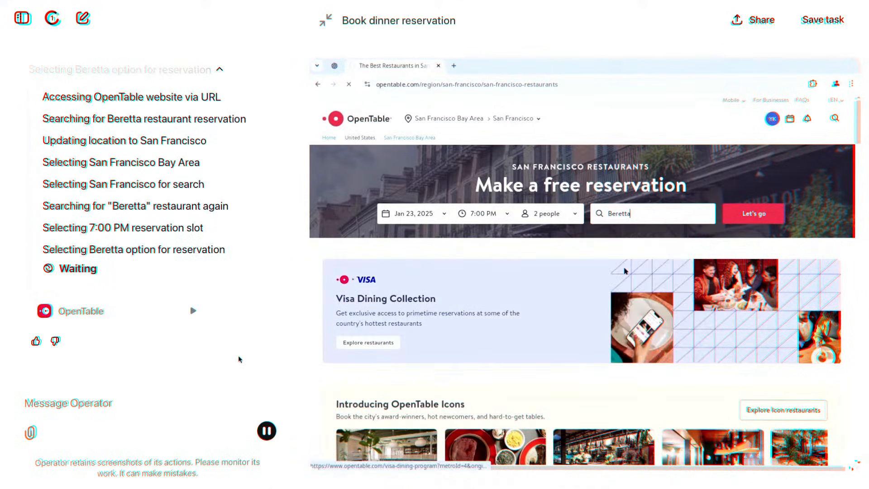
{"action": "left_click", "coordinate": [752, 213]}
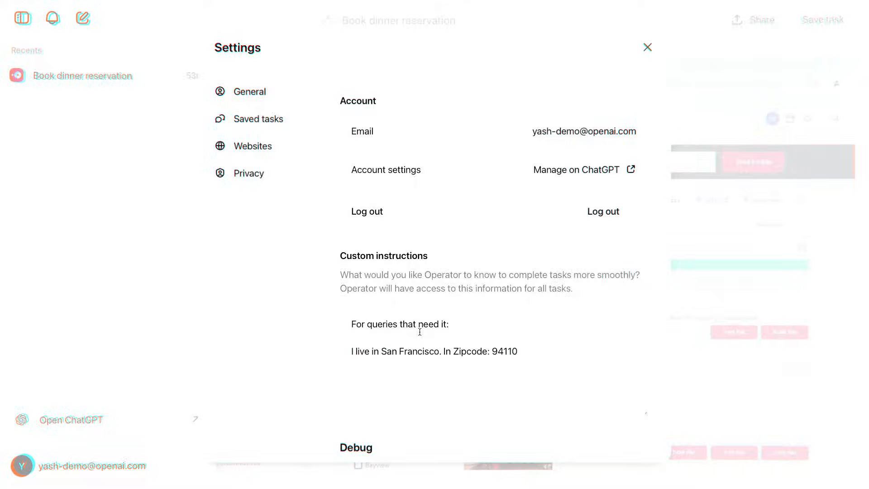
View the San Francisco custom instruction, then switch to the Instacart linguine-with-clams task
{"action": "left_click", "coordinate": [647, 46]}
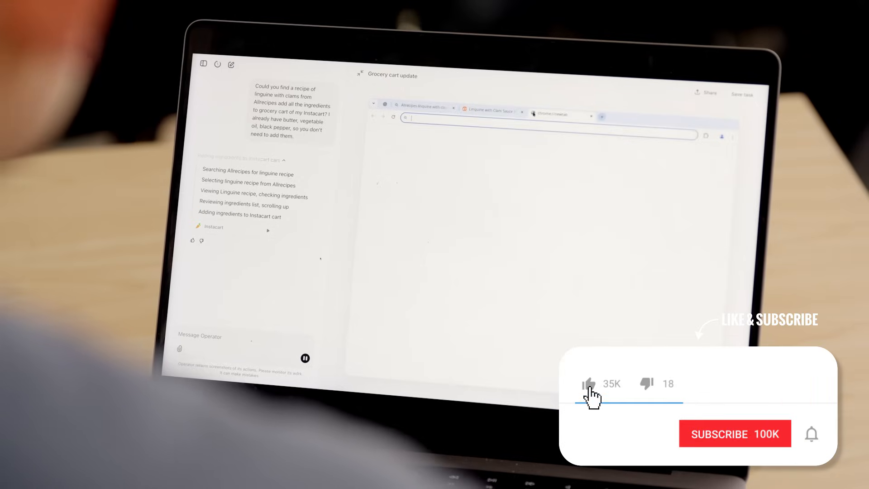
Return to the Book dinner reservation task showing OpenTable for two at 7 PM
{"action": "left_click", "coordinate": [734, 434]}
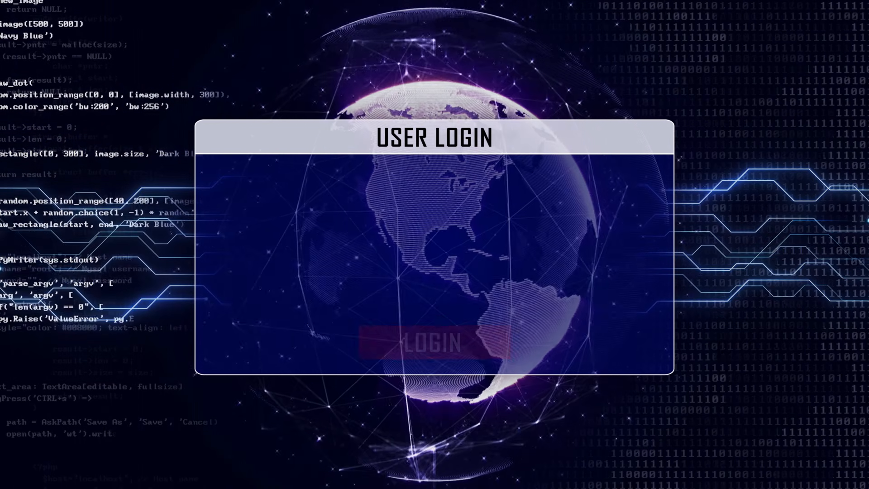
{"action": "left_click", "coordinate": [436, 341]}
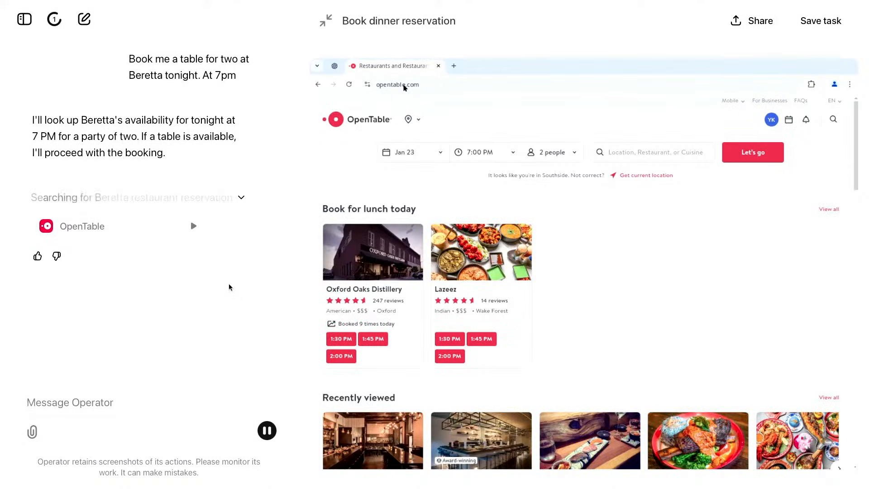
Search OpenTable for Beretta, Jan 23 at 7:00 PM for 2 people
{"action": "left_click", "coordinate": [652, 152]}
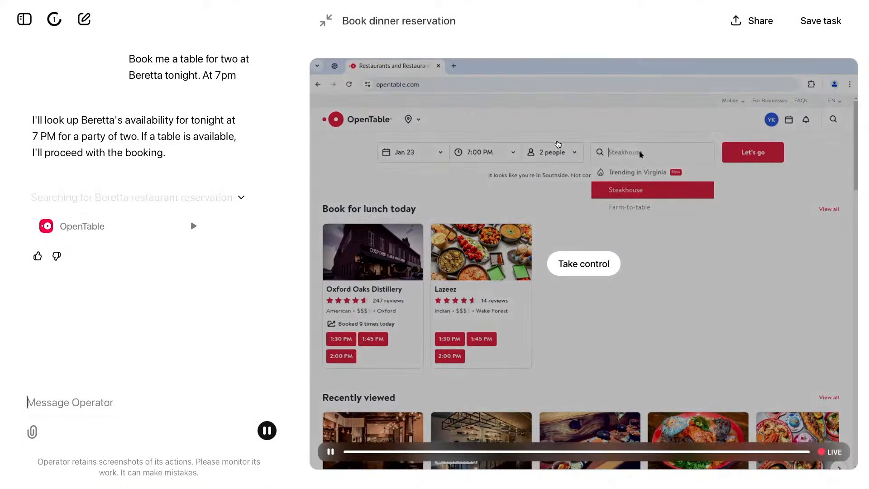
{"action": "type", "text": "Beretta"}
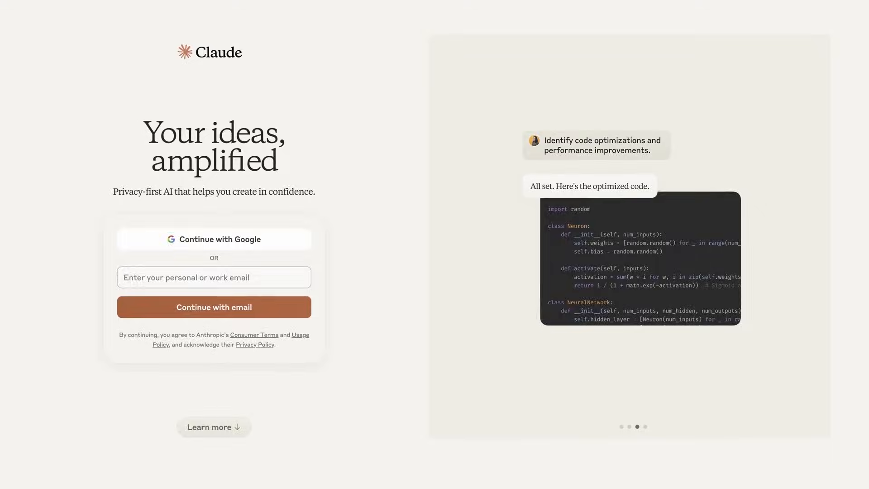
Send Claude the Learn more button screenshot asking for an HTML and CSS replica
{"action": "left_click", "coordinate": [213, 306]}
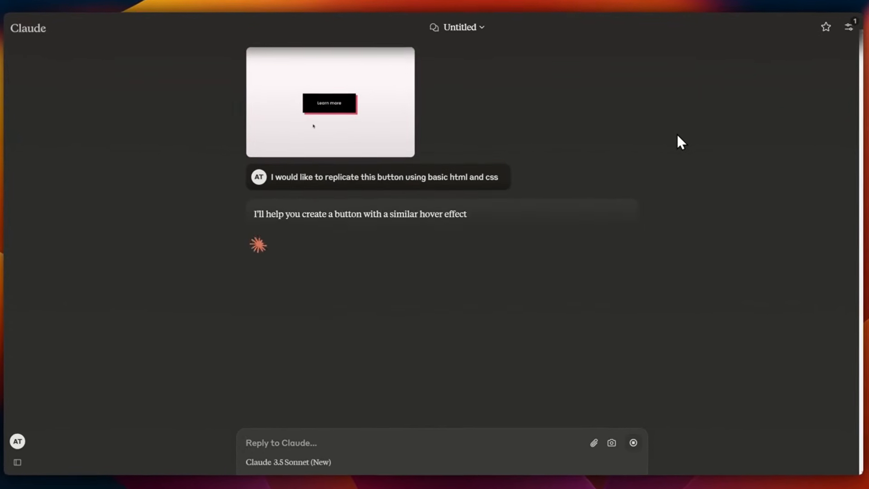
Scroll Claude's reply to the .learn-button CSS with the red offset hover shadow
{"action": "scroll", "scroll_direction": "down", "scroll_amount": 3}
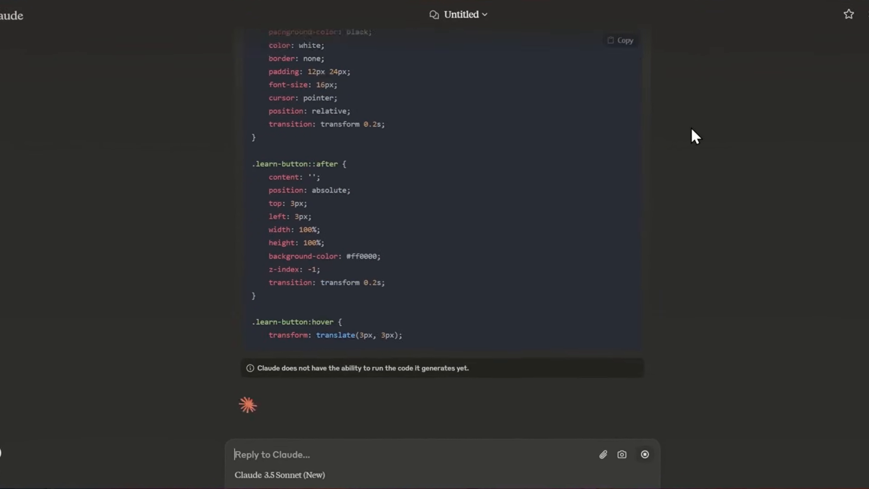
{"action": "scroll", "scroll_direction": "down", "scroll_amount": 3}
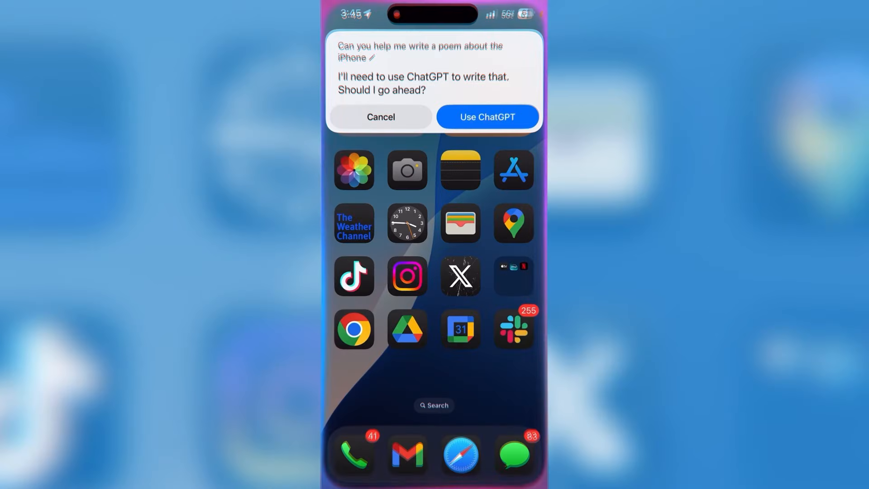
Choose Use ChatGPT so it writes Siri's requested poem about the iPhone
{"action": "left_click", "coordinate": [487, 117]}
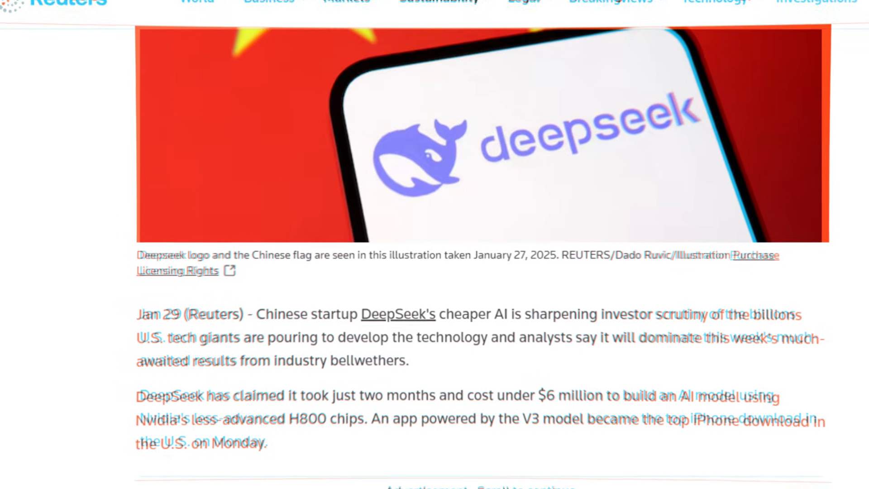
Scroll the Reuters DeepSeek article past the logo to its opening paragraphs
{"action": "scroll", "scroll_direction": "down", "scroll_amount": 3}
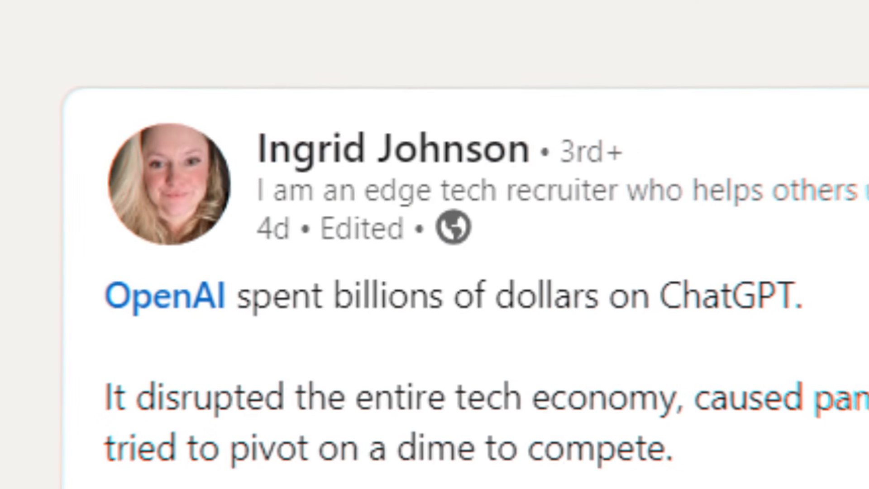
Scroll the LinkedIn post to the passages on the $6mm Chinese open-source model
{"action": "scroll", "scroll_direction": "down", "scroll_amount": 3}
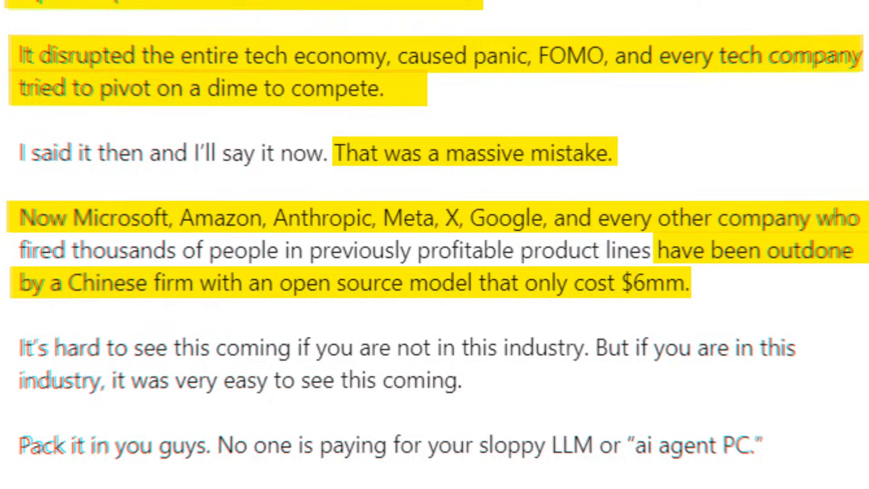
{"action": "scroll", "scroll_direction": "down", "scroll_amount": 3}
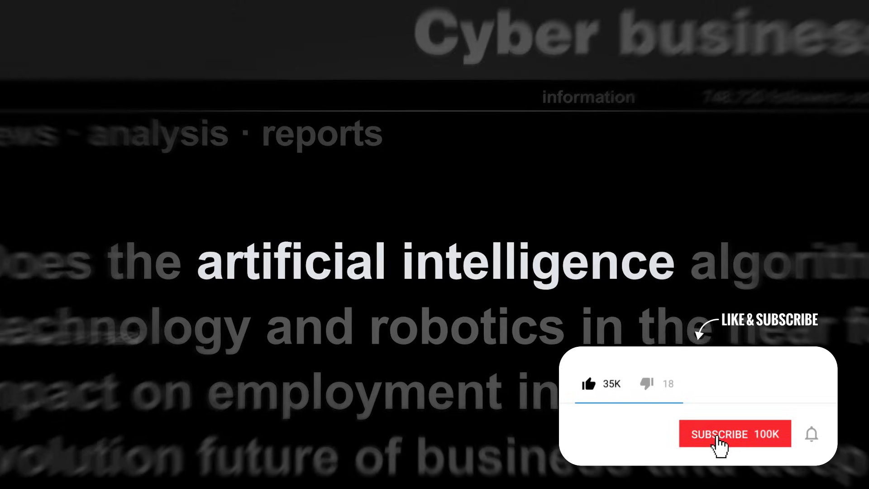
{"action": "left_click", "coordinate": [734, 434]}
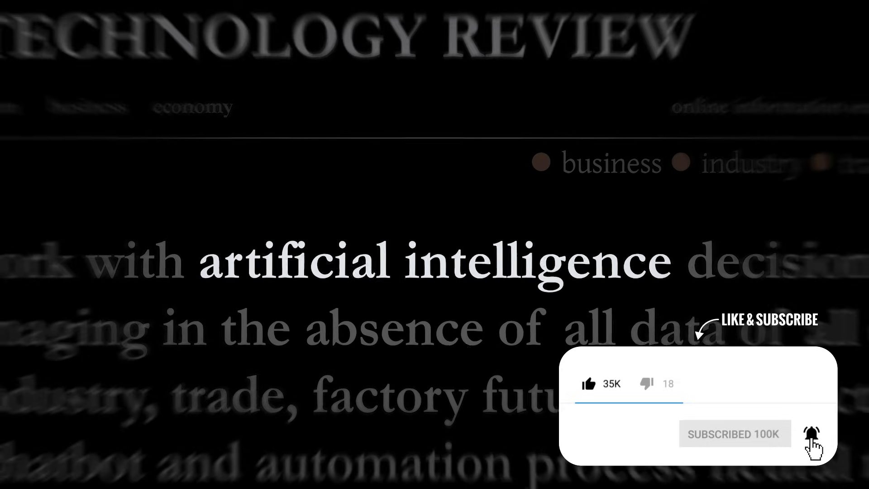